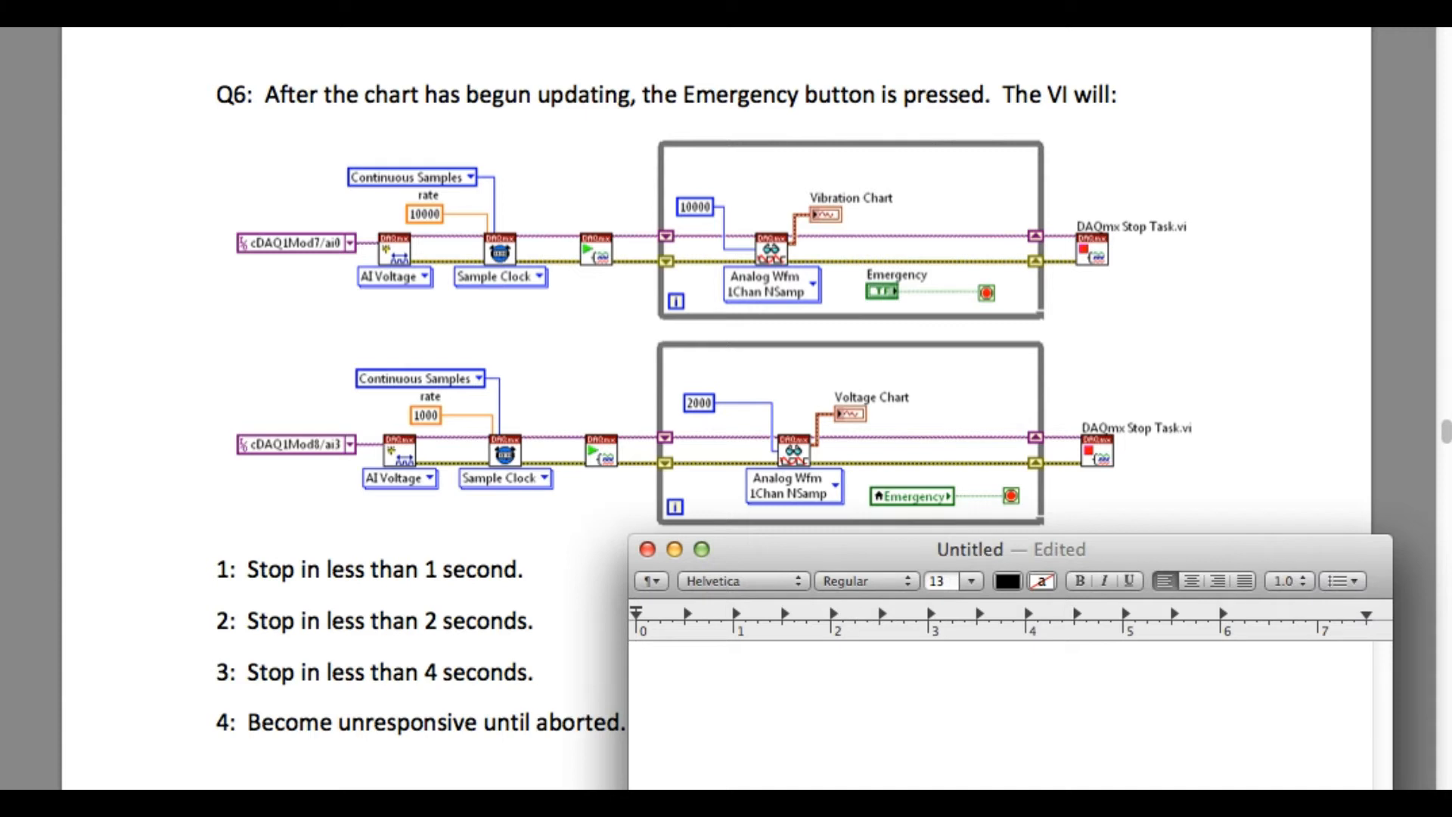
Step: Type the first loop calculation "10,0000/10,000 = 1 sec" in the TextEdit note
text(10,000)
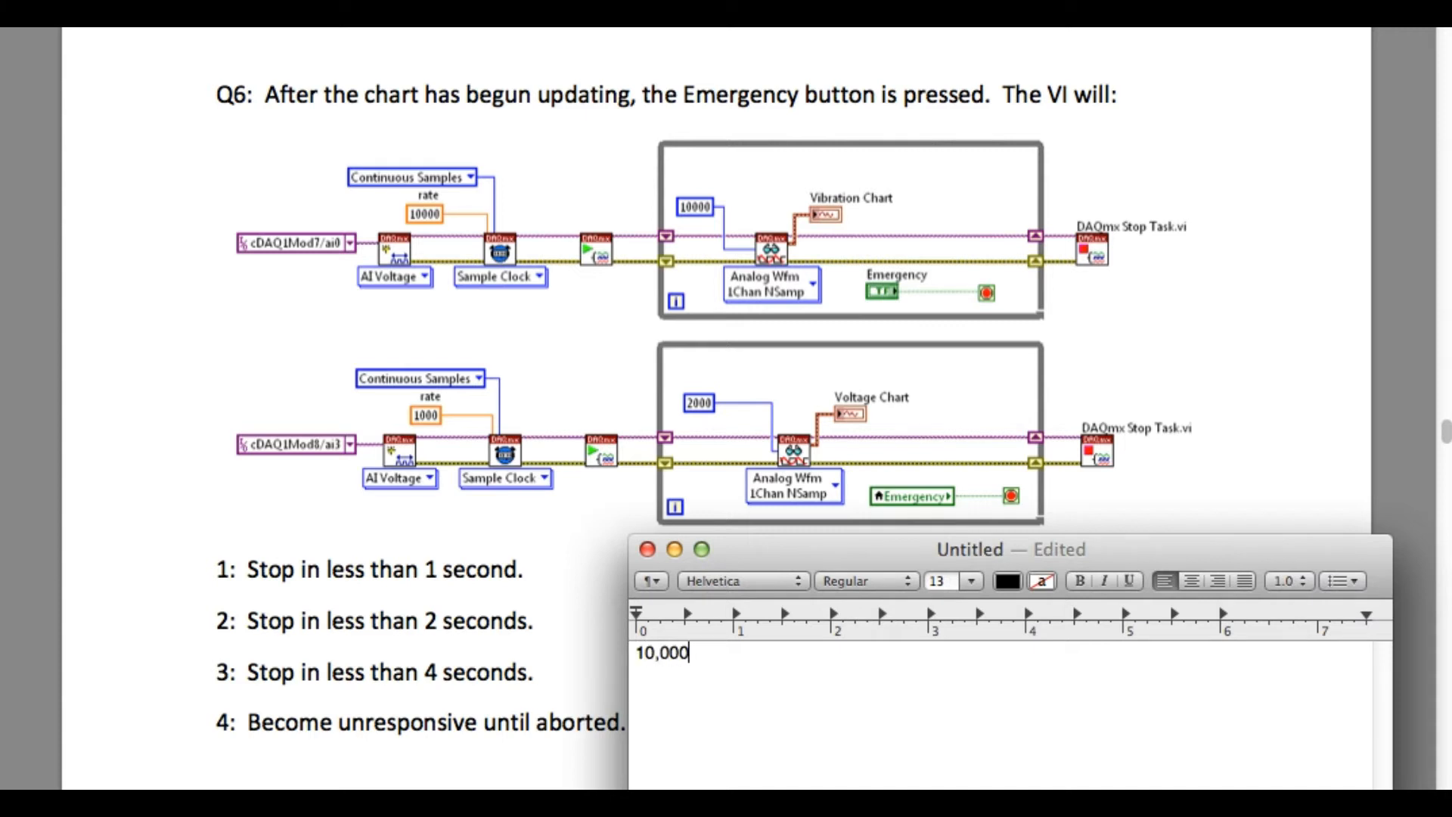
text(0/)
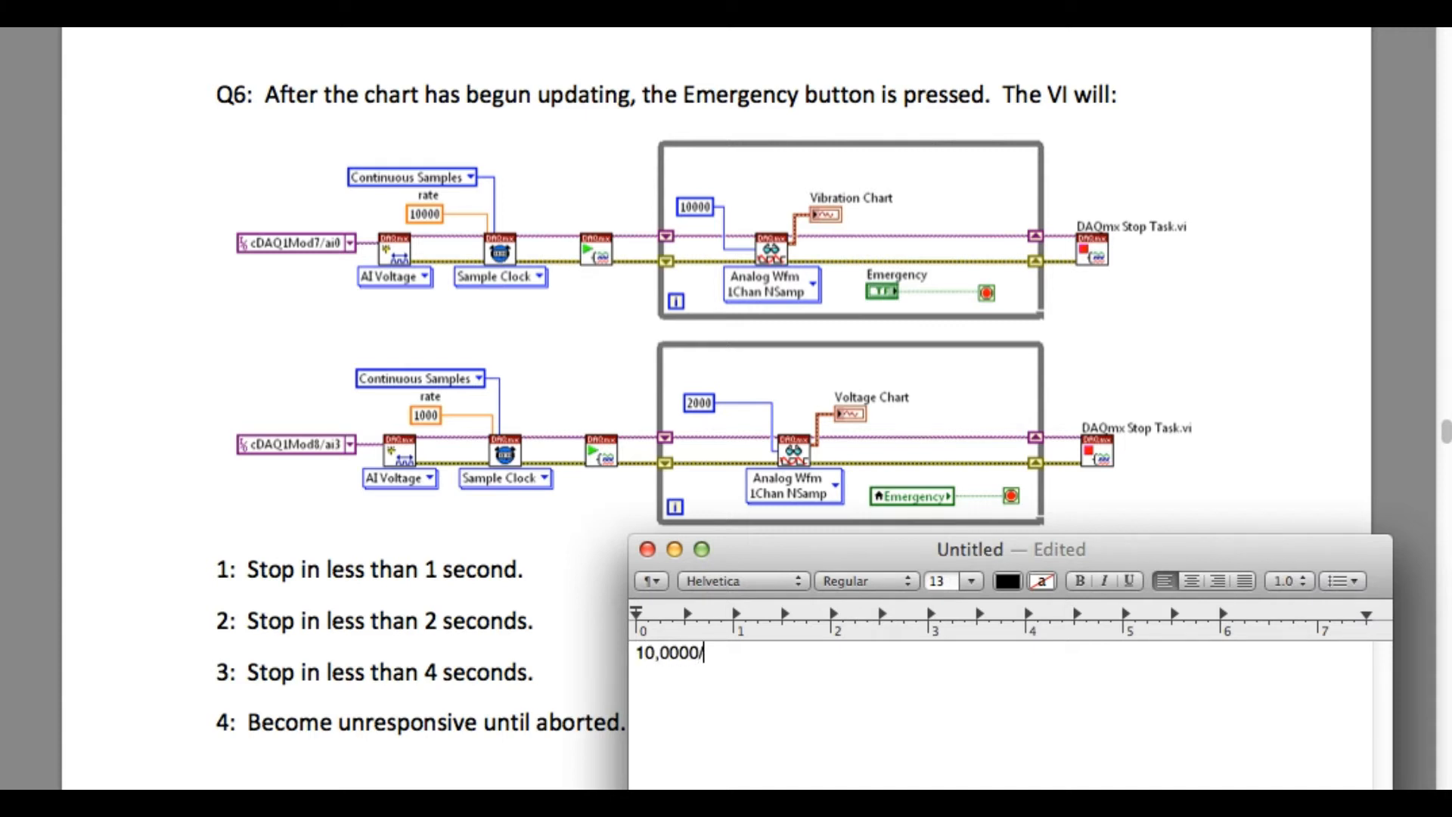
text(10000)
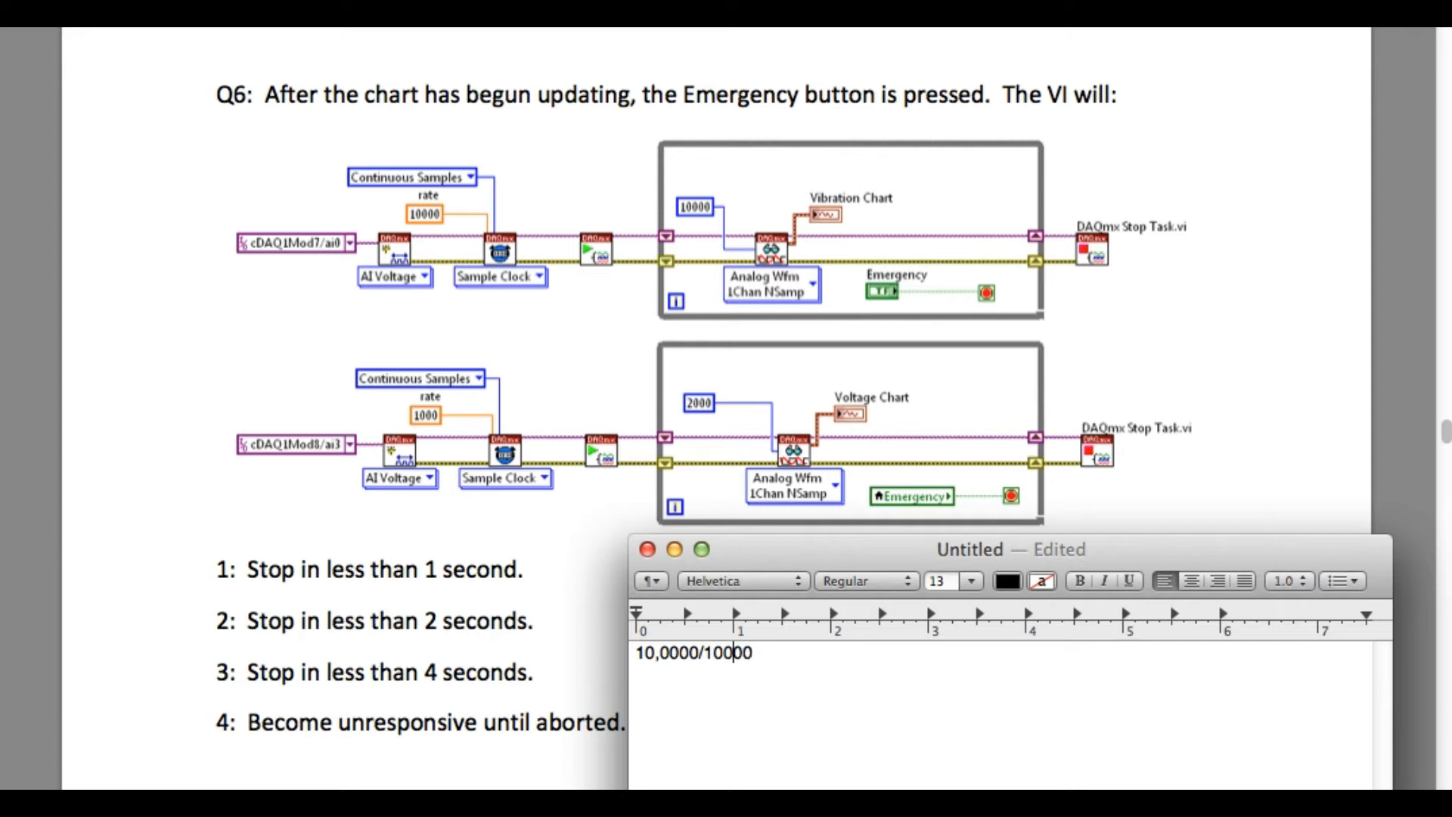
text(,)
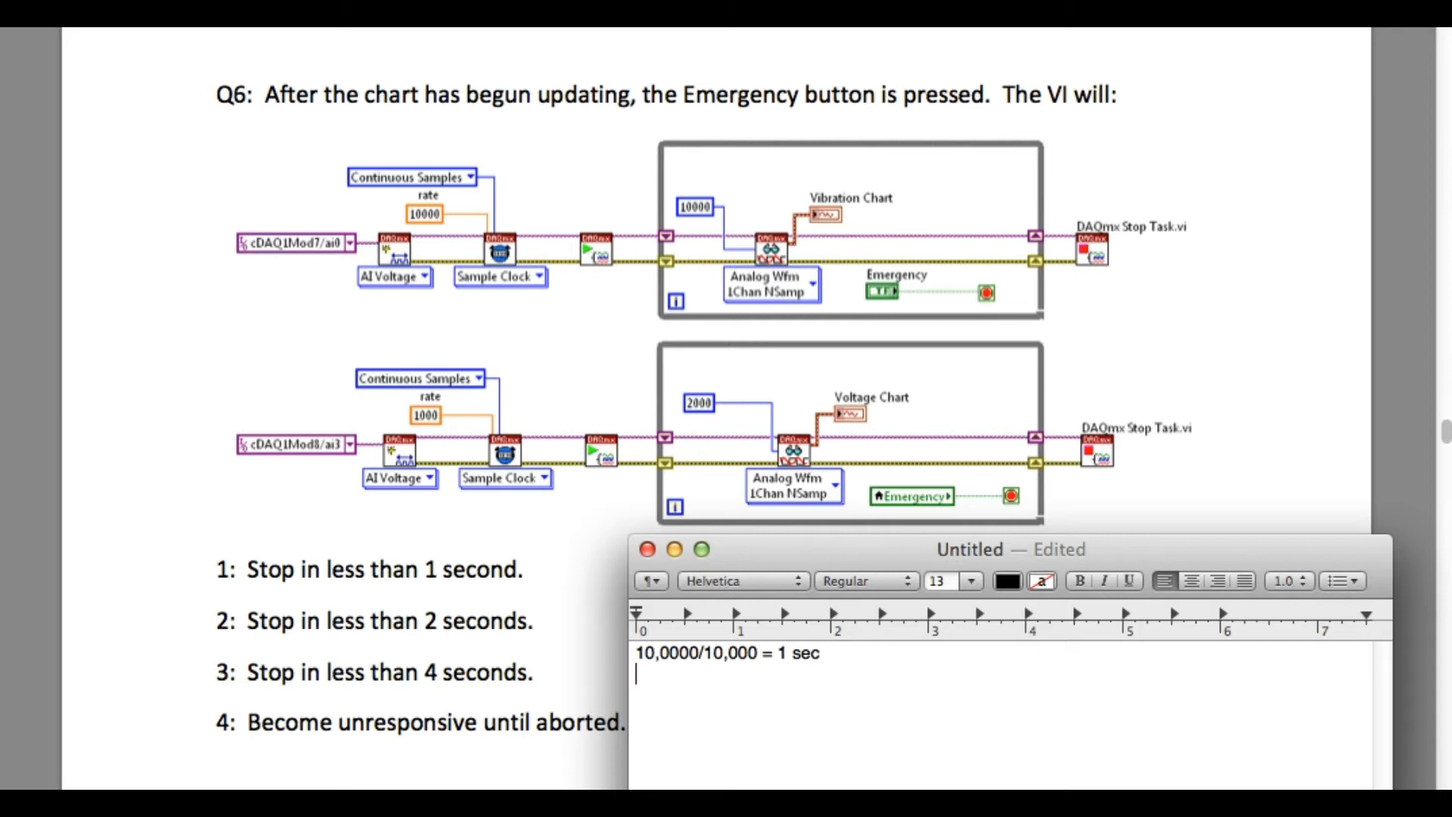
Step: Add the line "2,000/1,000 = 2 sec" and place the cursor further down the page
text(2,00)
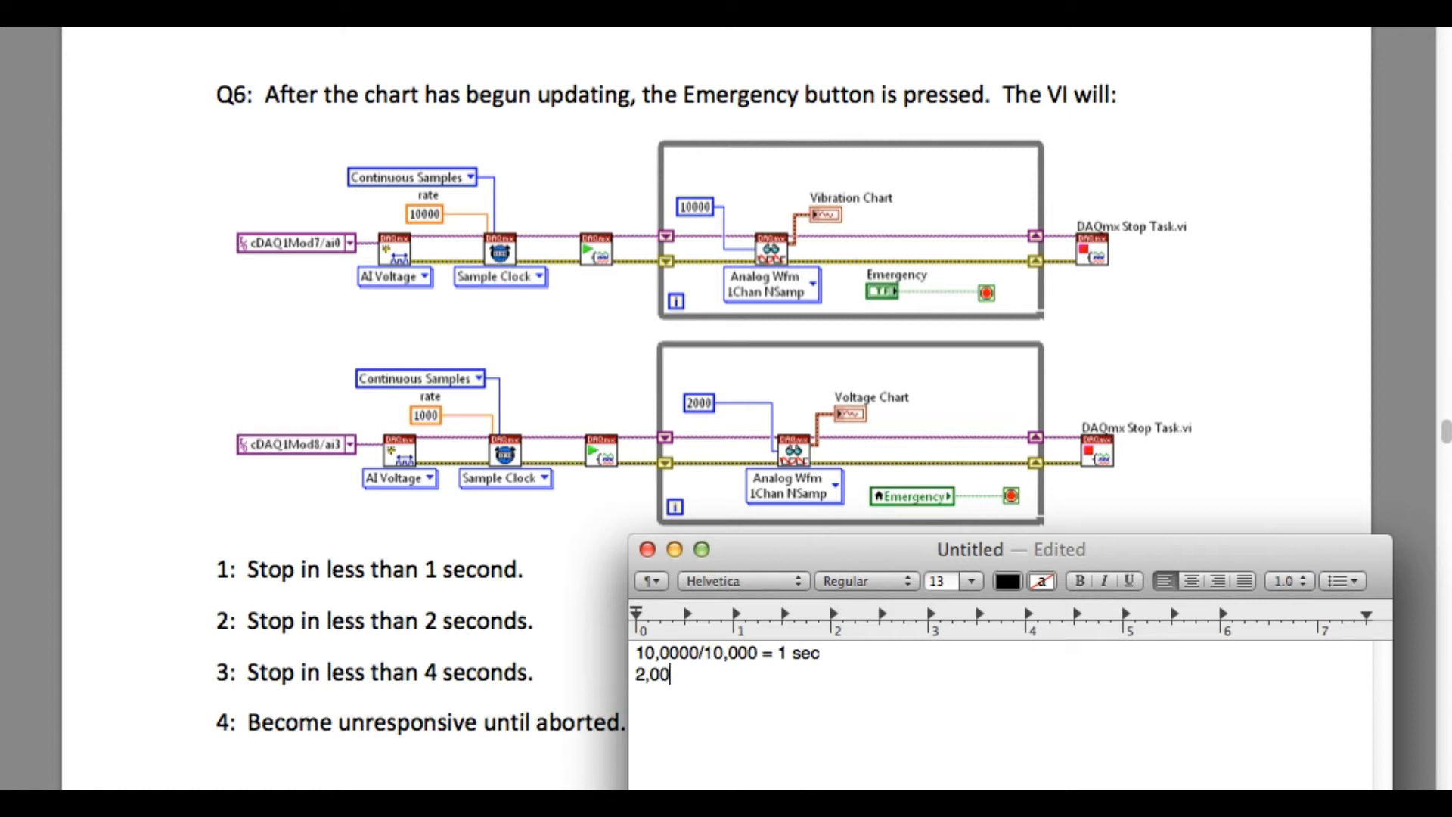
text(0/1,)
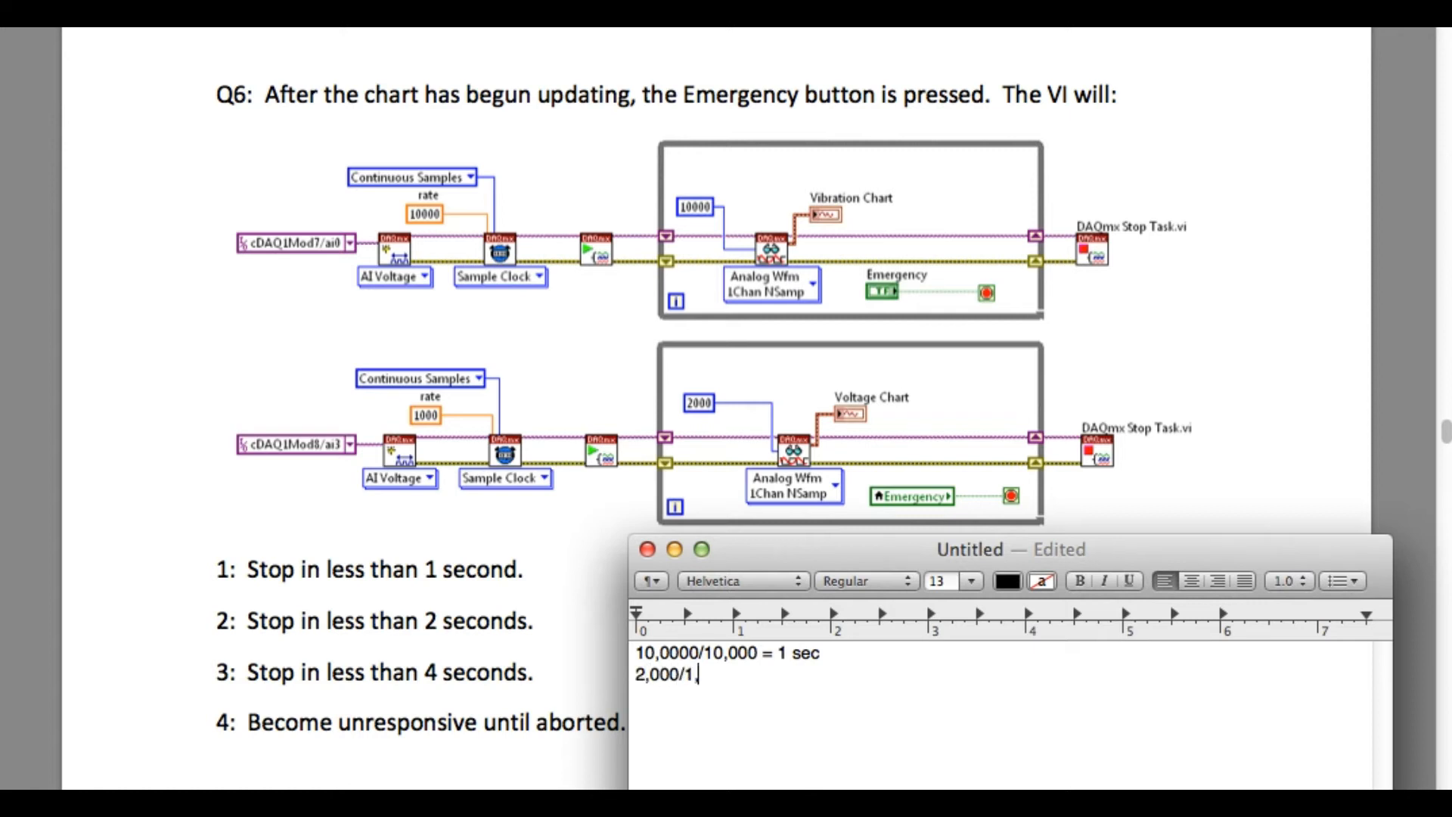
text(000)
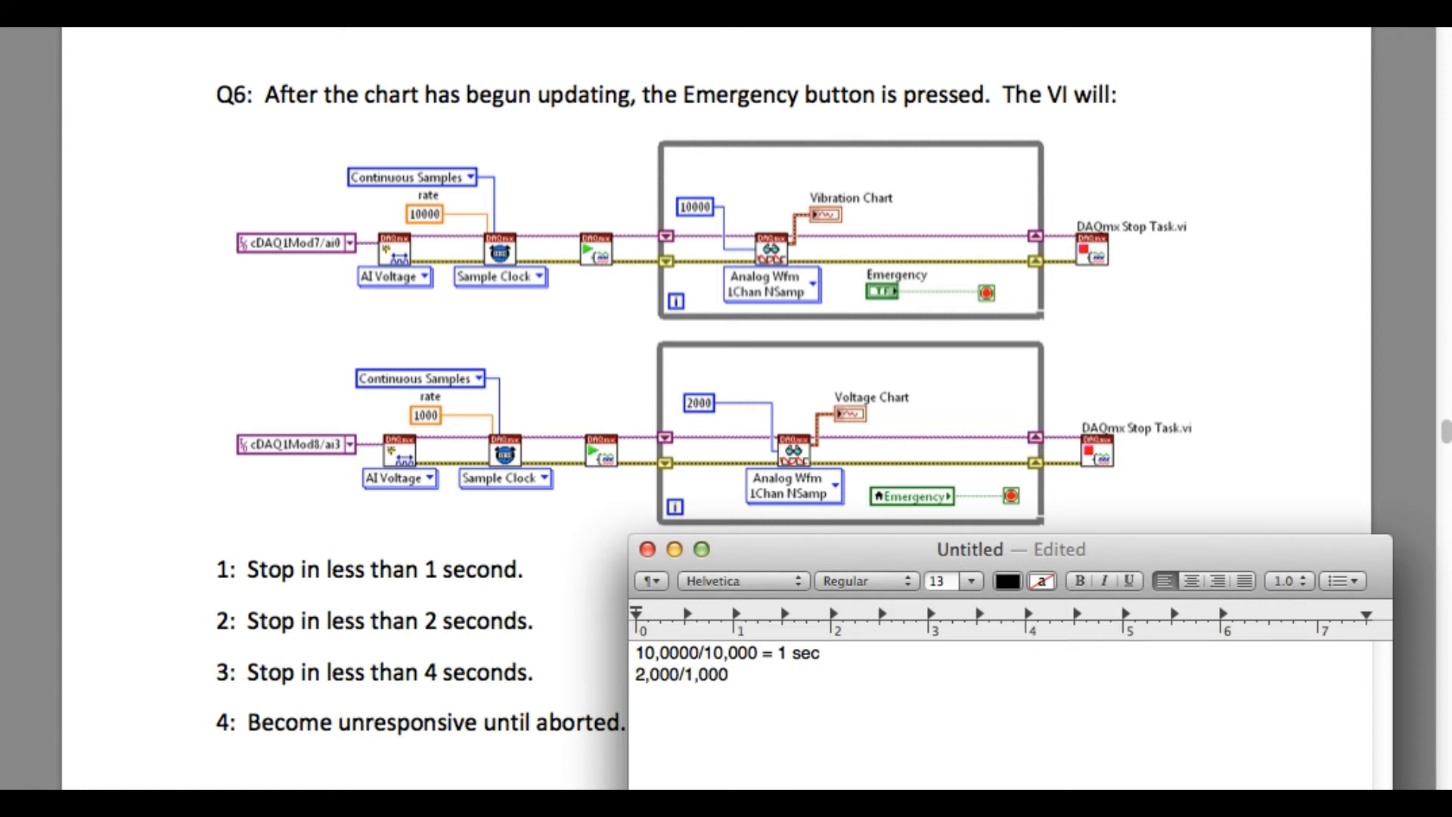
text(= 2 se)
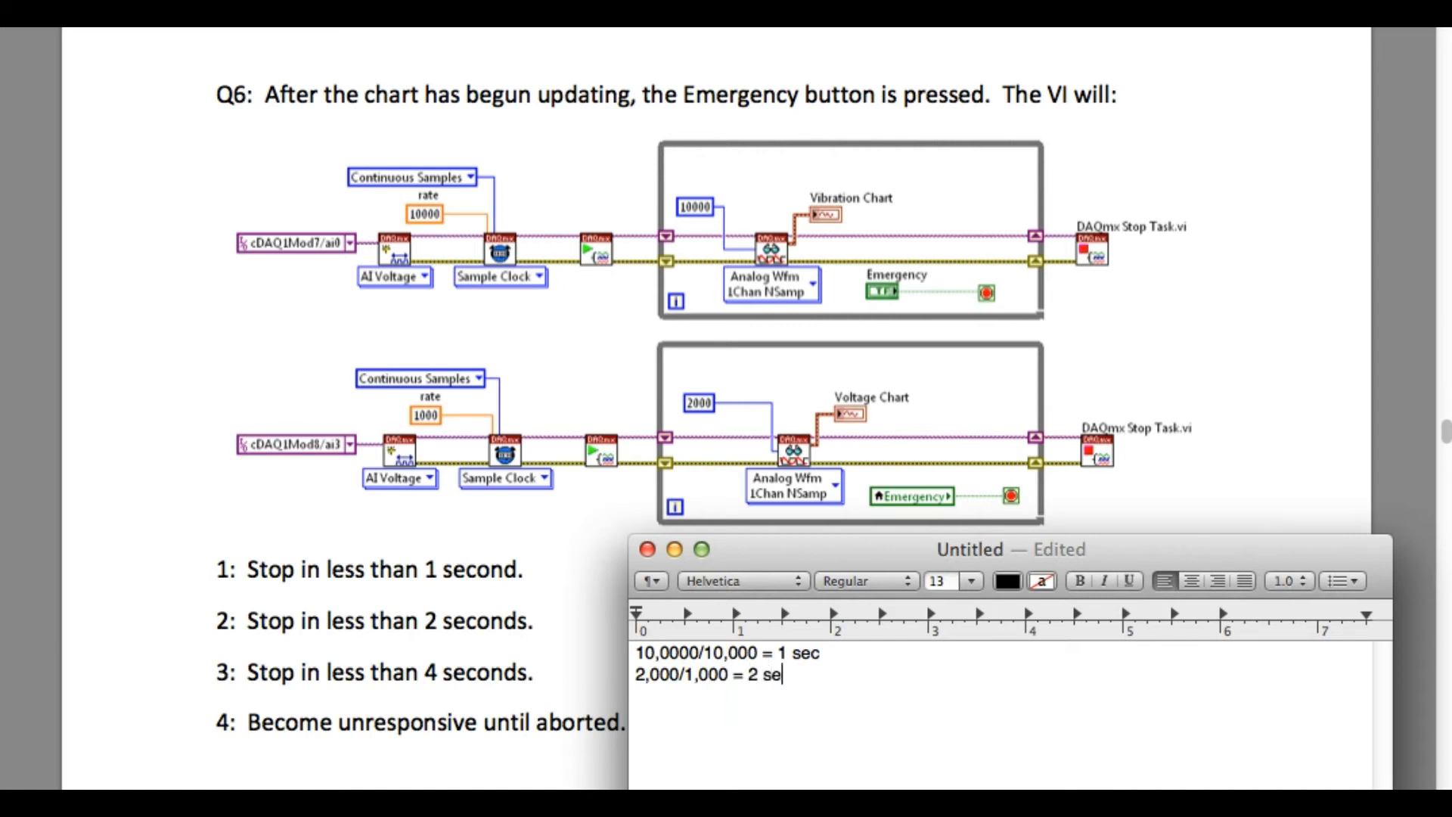
text(c)
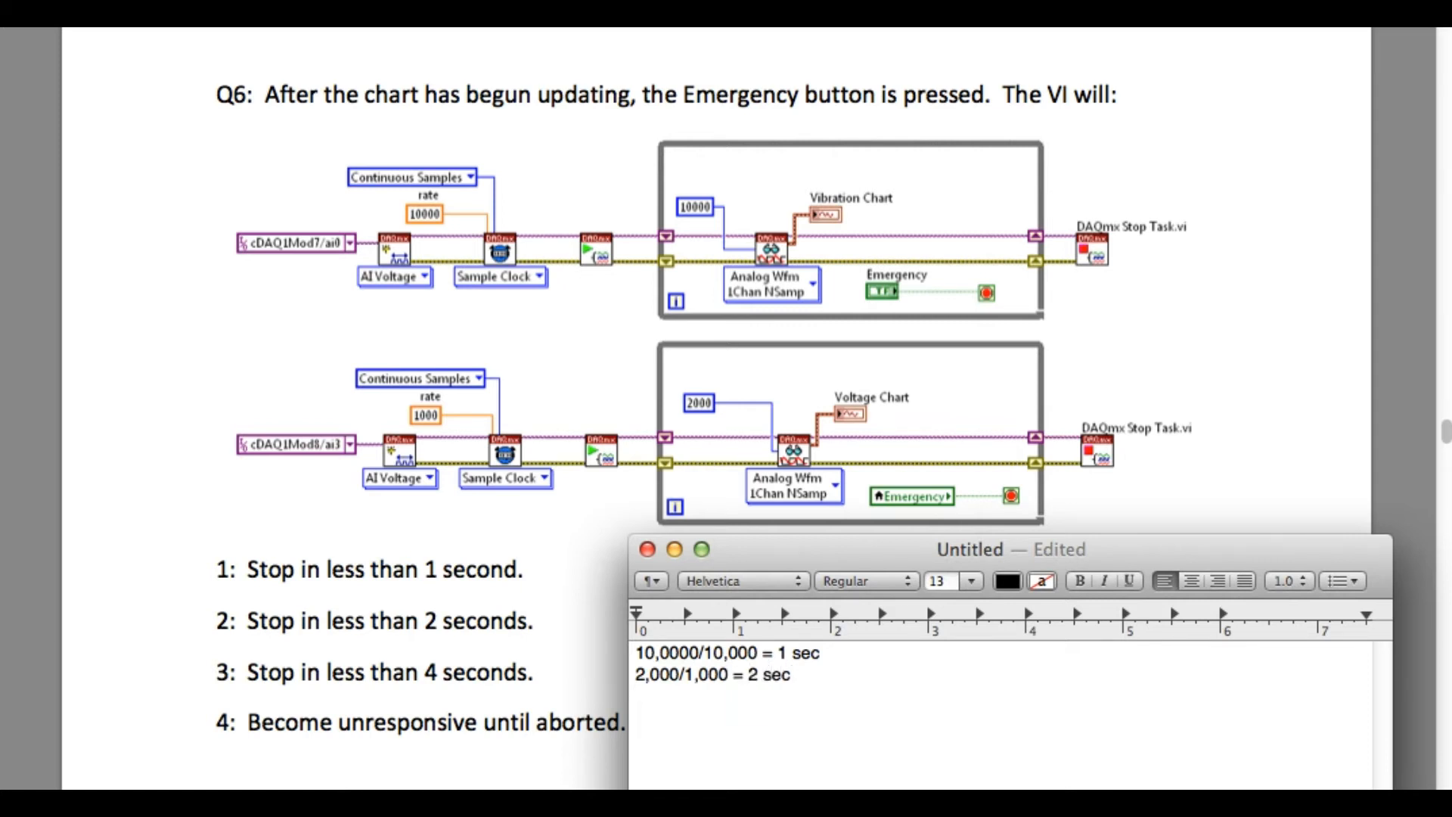
click(636, 722)
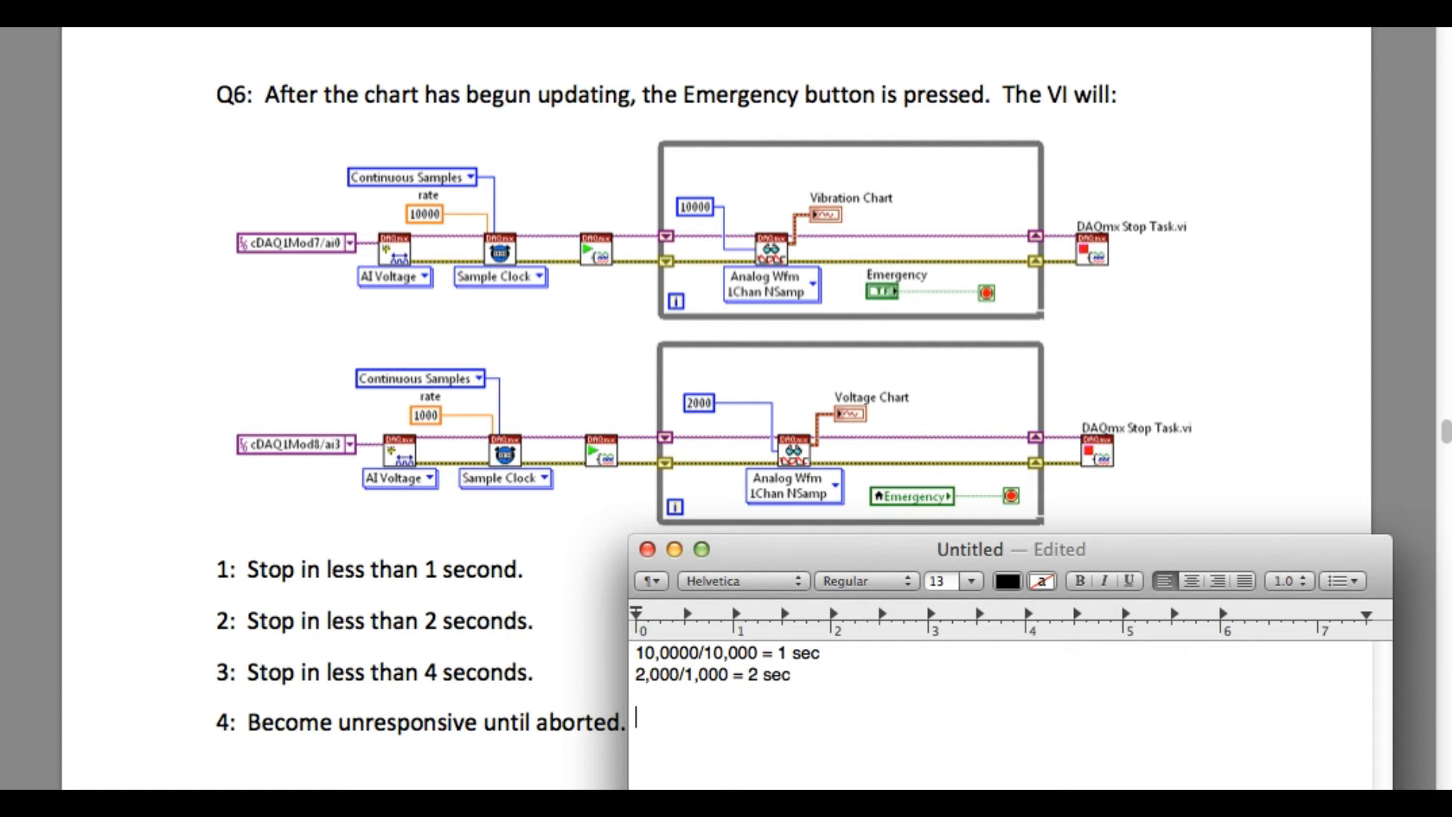
Step: Type the iteration timings "i = 0, t = 0" and "i = 1, t = 2"
text(i = 0, t)
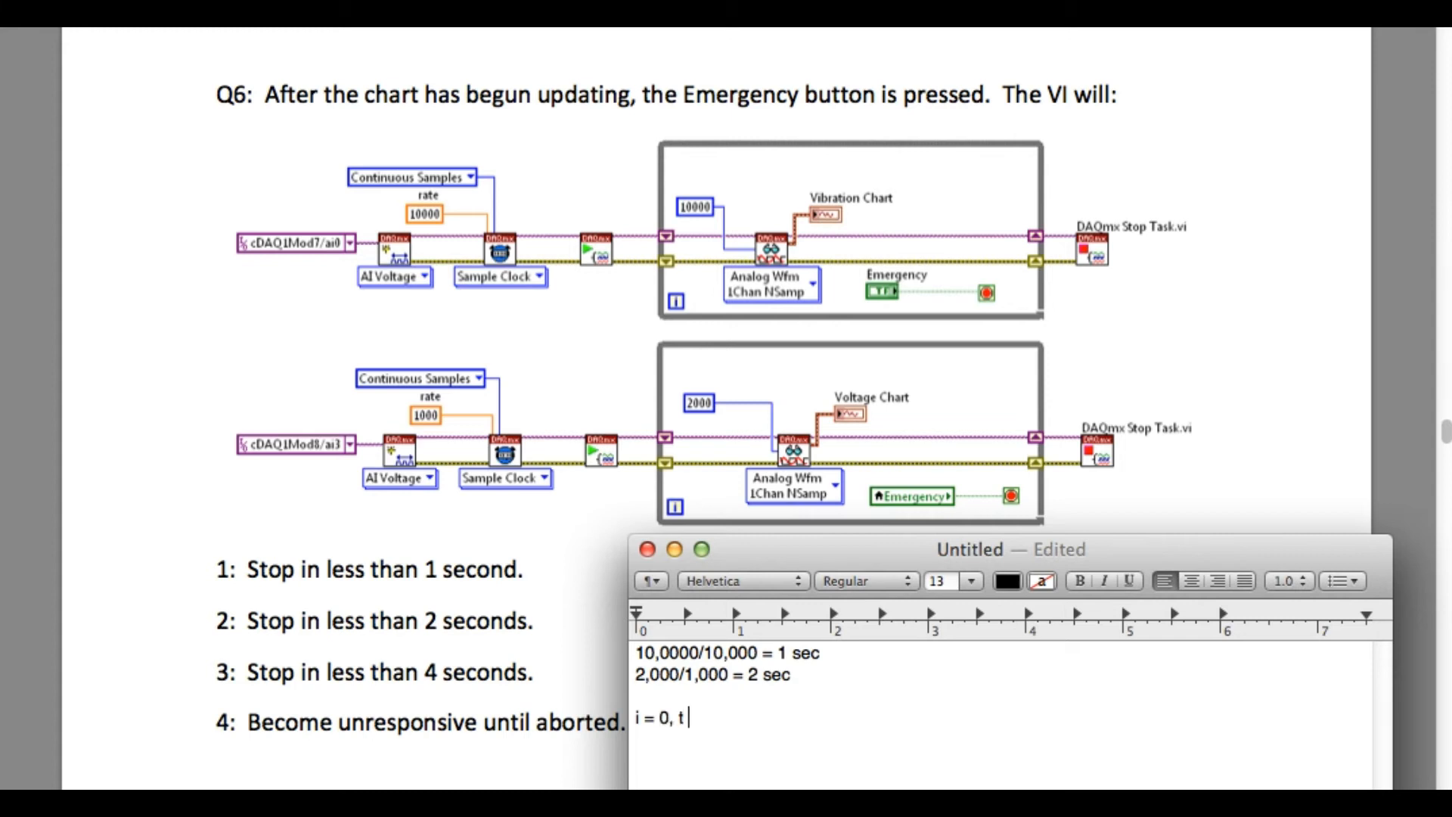
text(= 0)
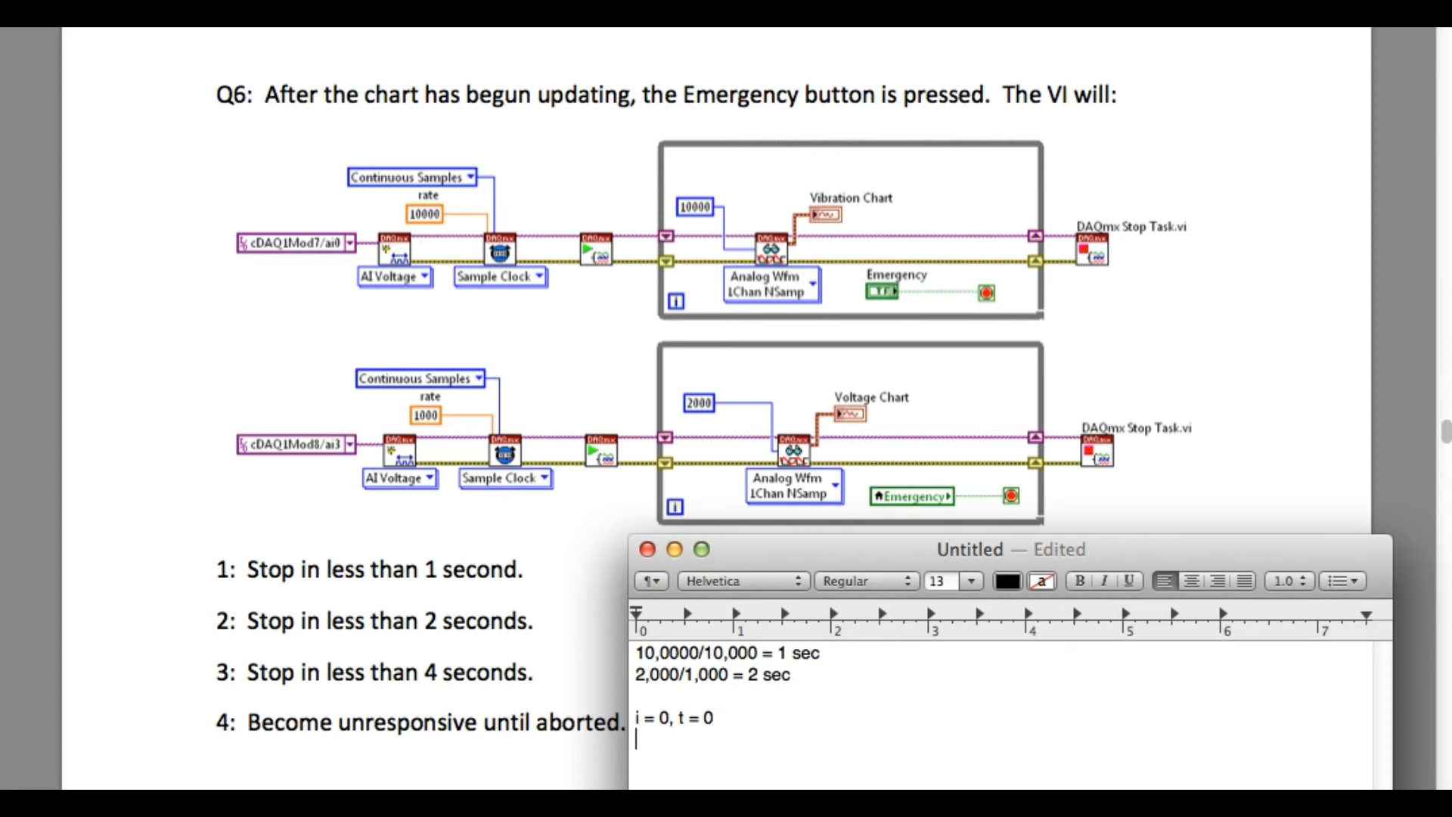
text(i = 0)
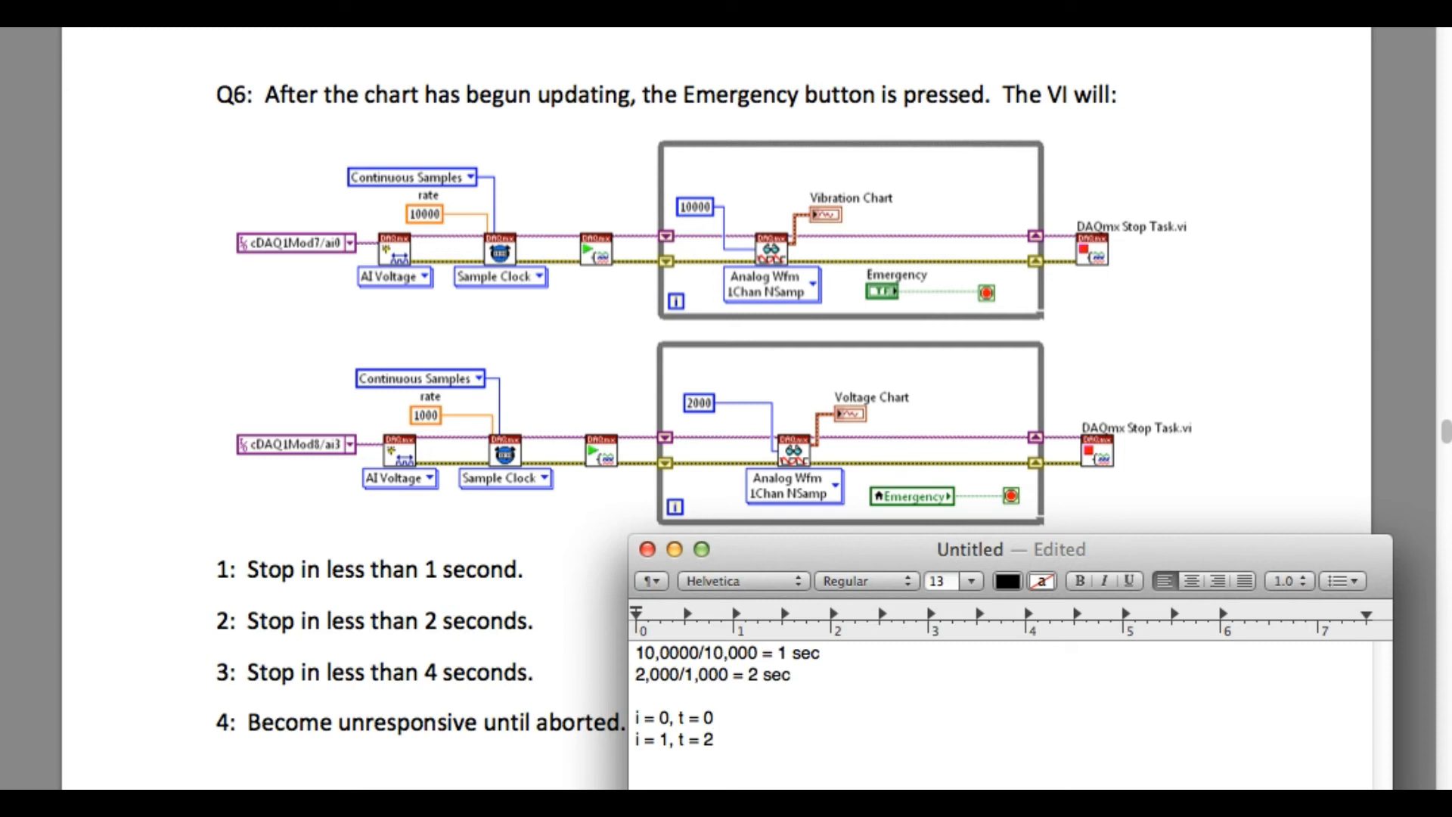
mouse_move(262, 628)
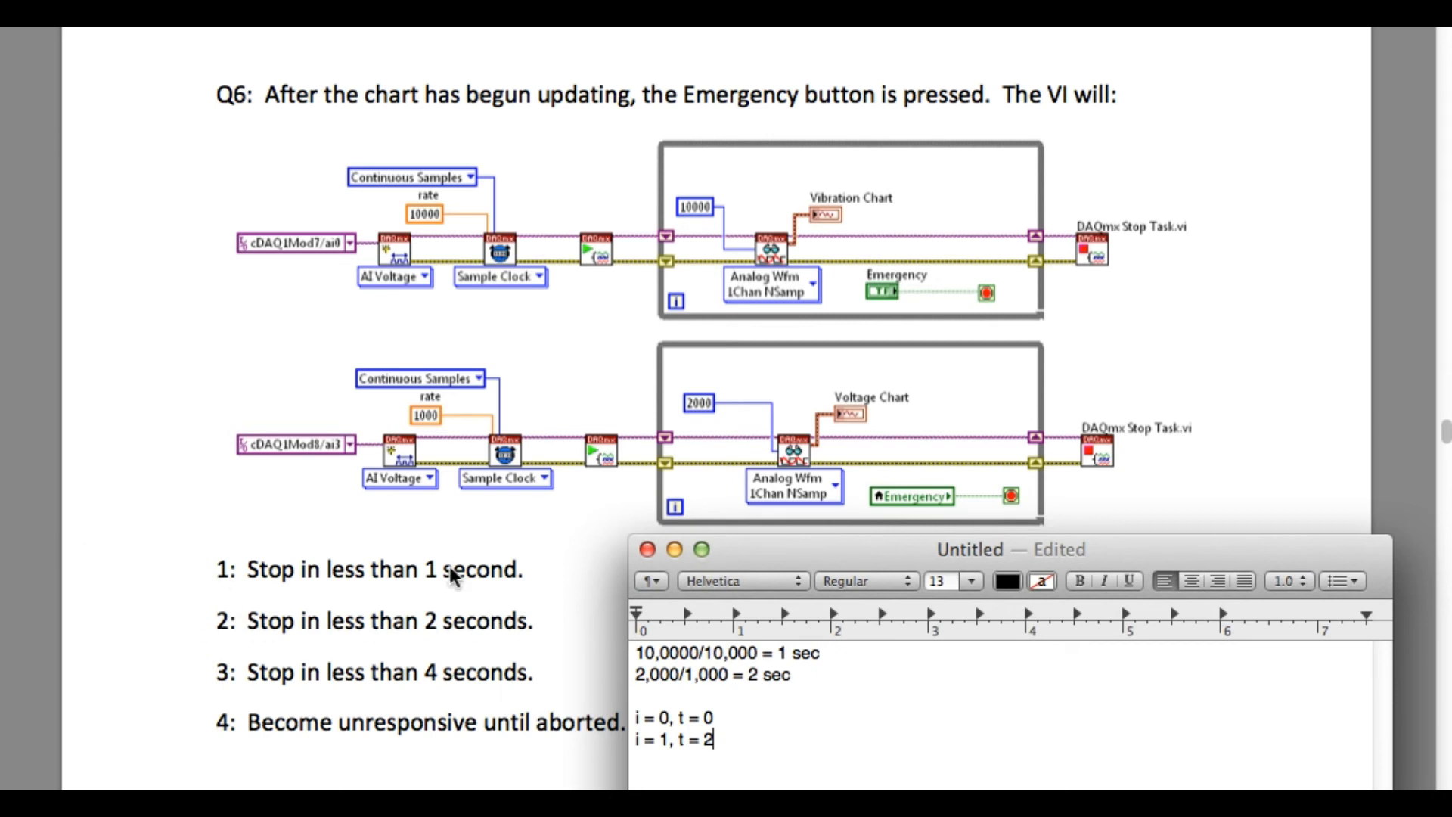
mouse_move(222, 689)
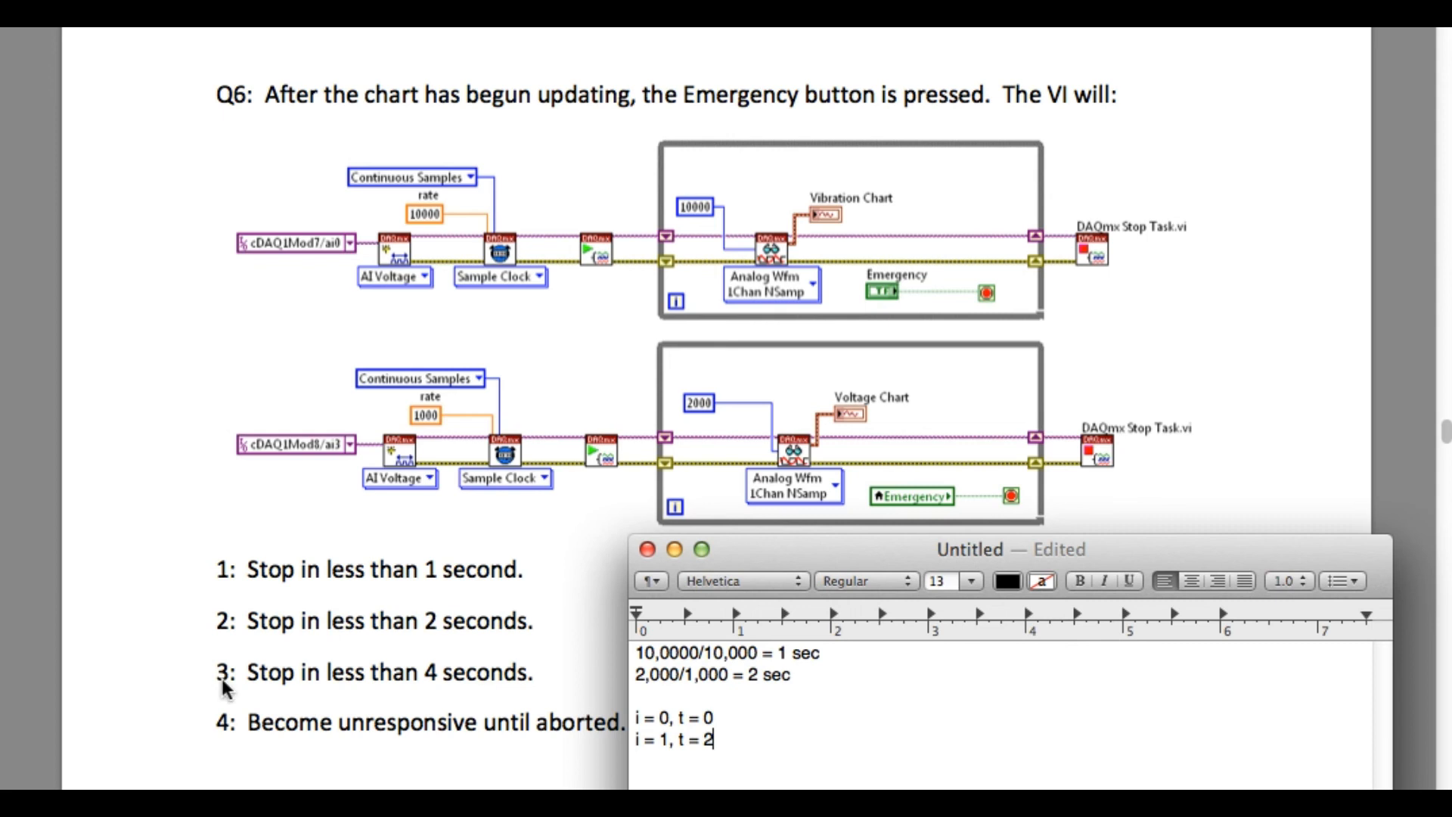